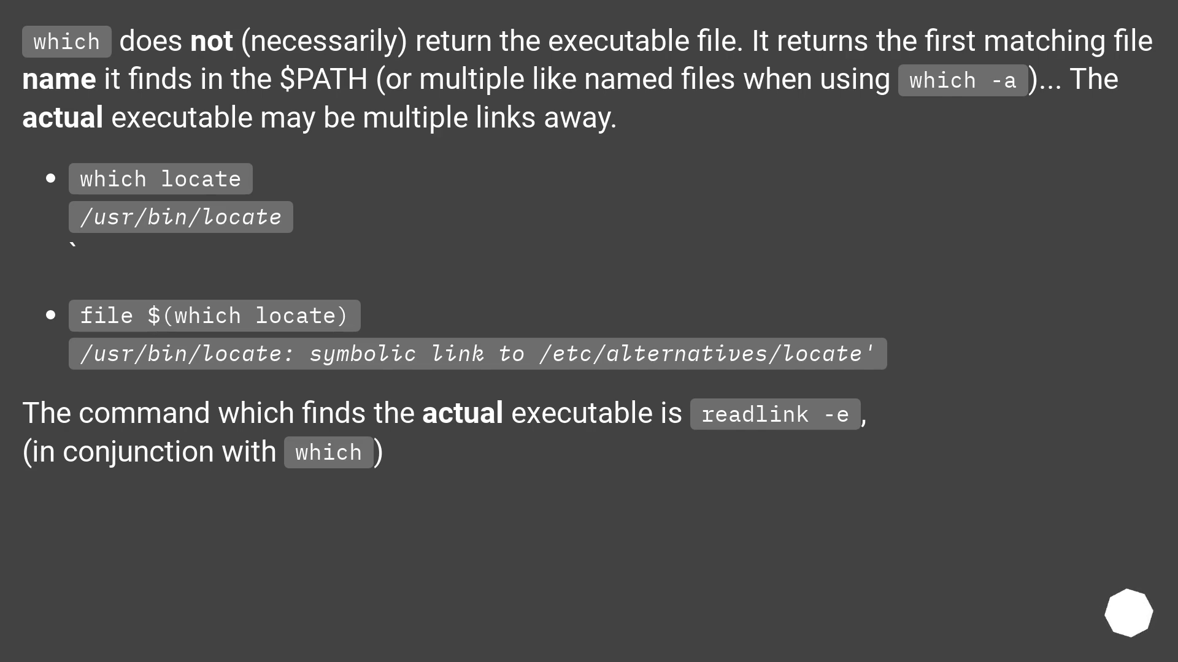
pyautogui.scroll(-3)
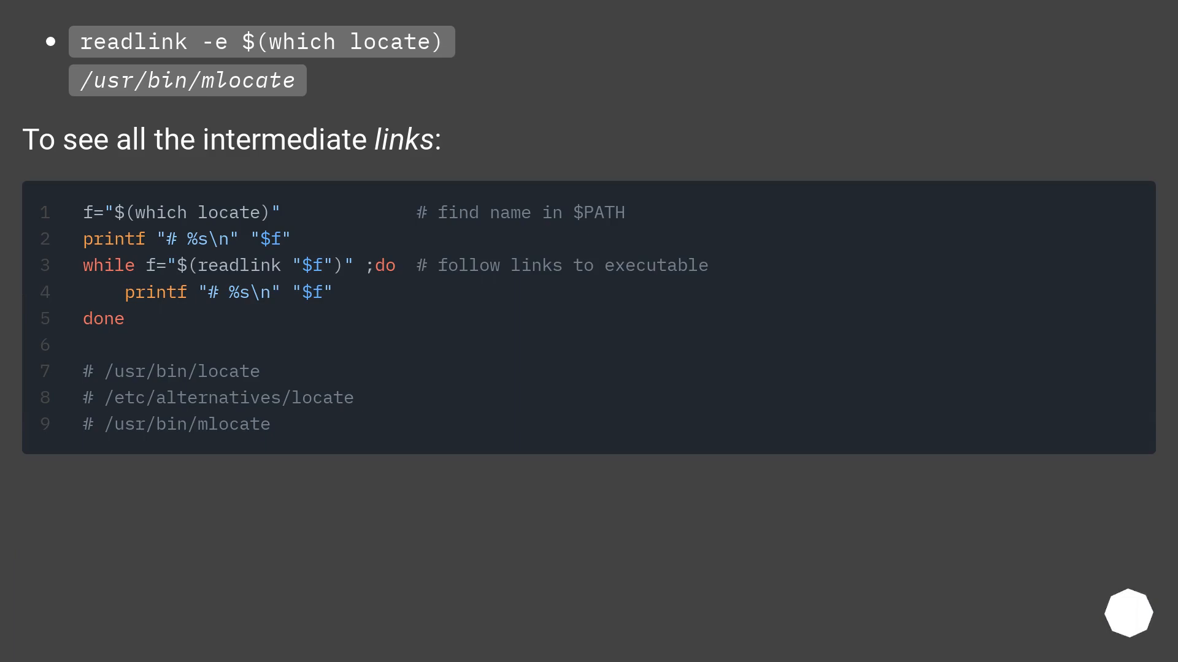